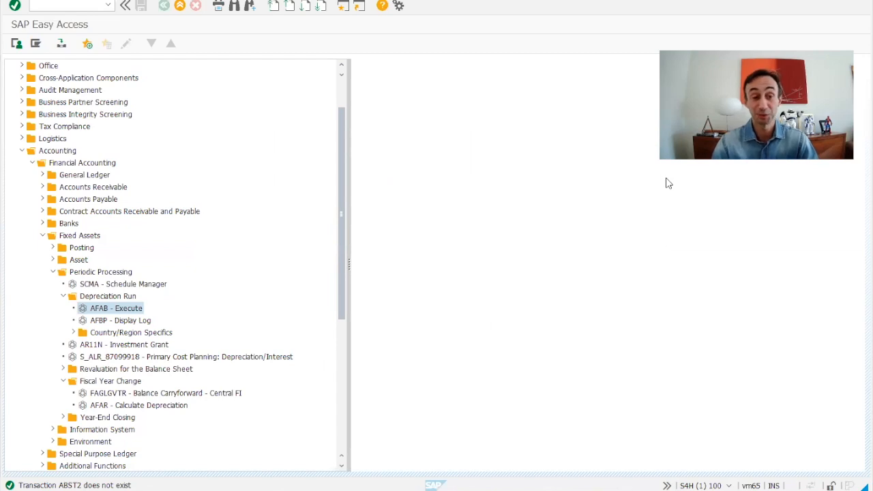
mouse_move(134, 153)
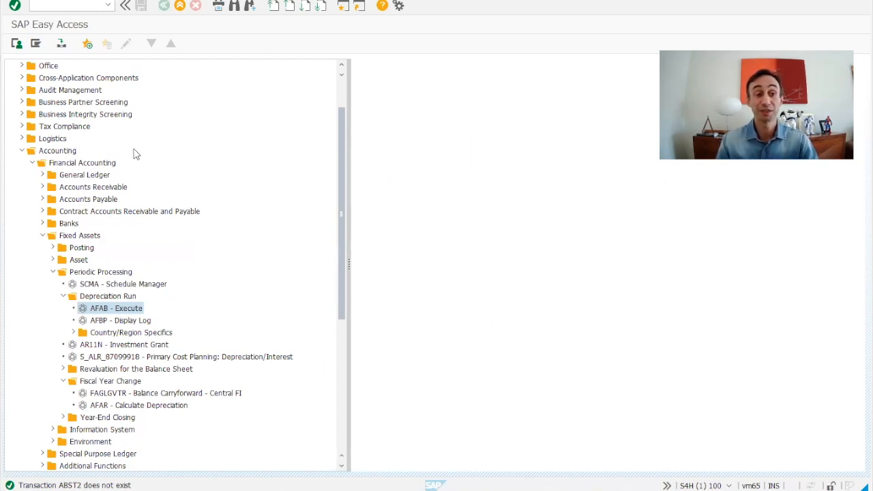
Locate the AFAB depreciation run in the menu and select the Depreciation Posting Run job template
click(83, 162)
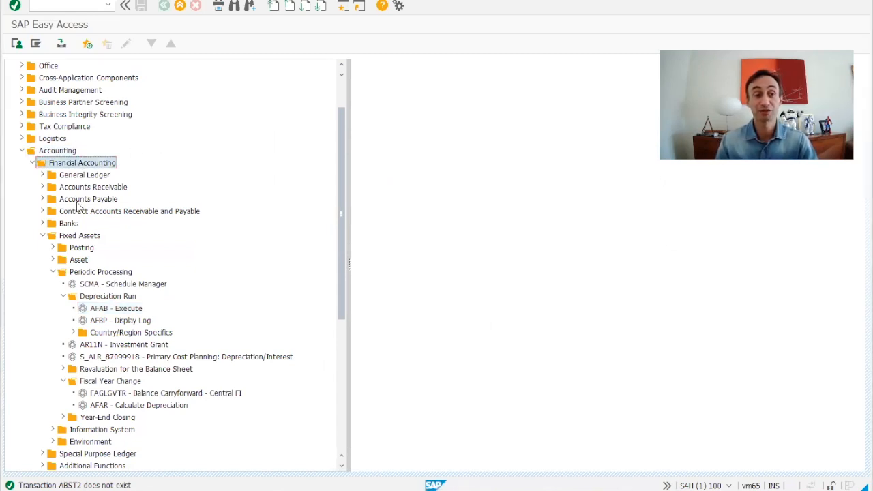
click(120, 308)
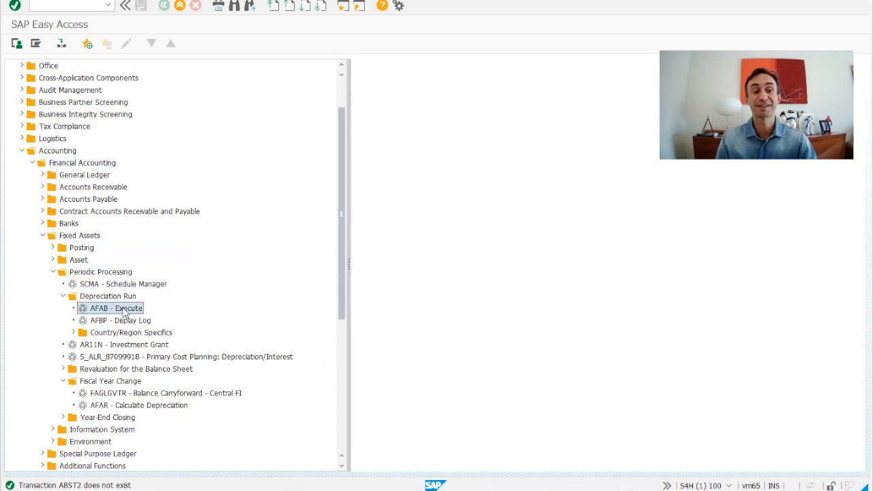
mouse_move(176, 330)
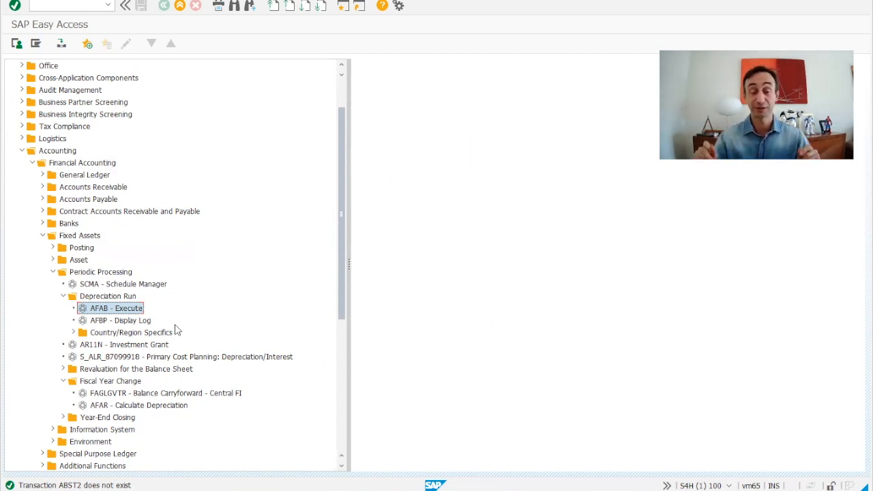
scroll(down, 3)
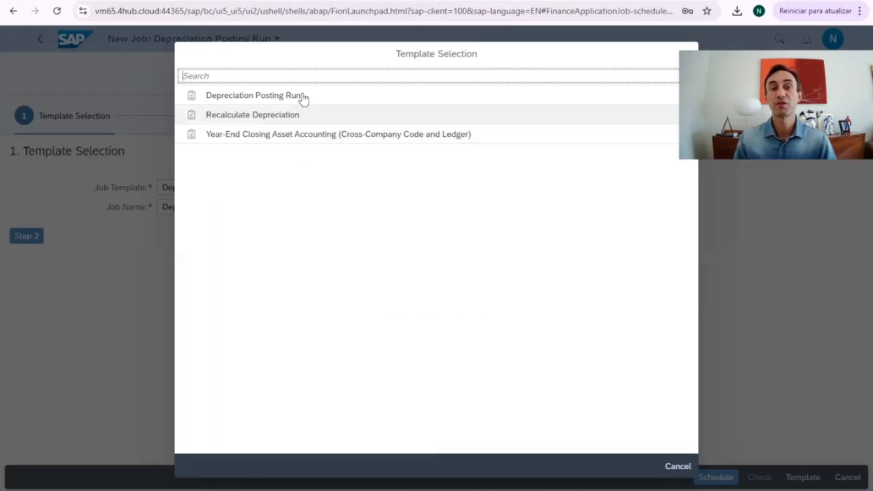
click(254, 96)
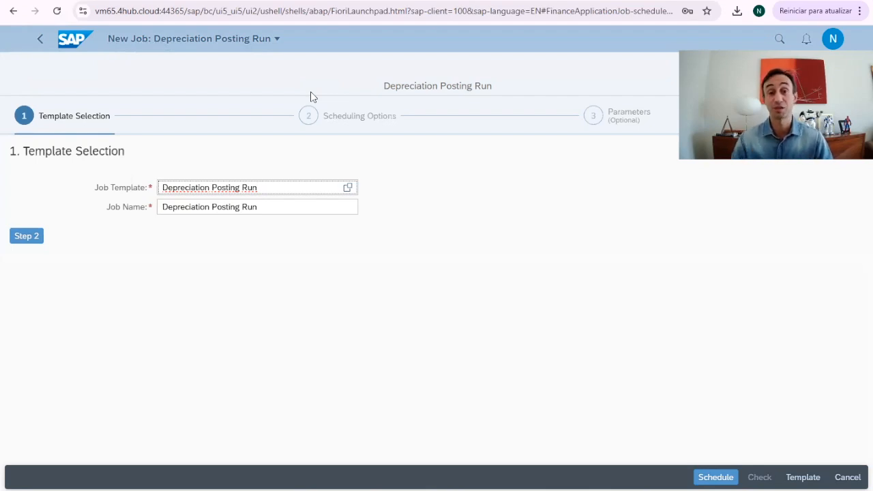
mouse_move(284, 473)
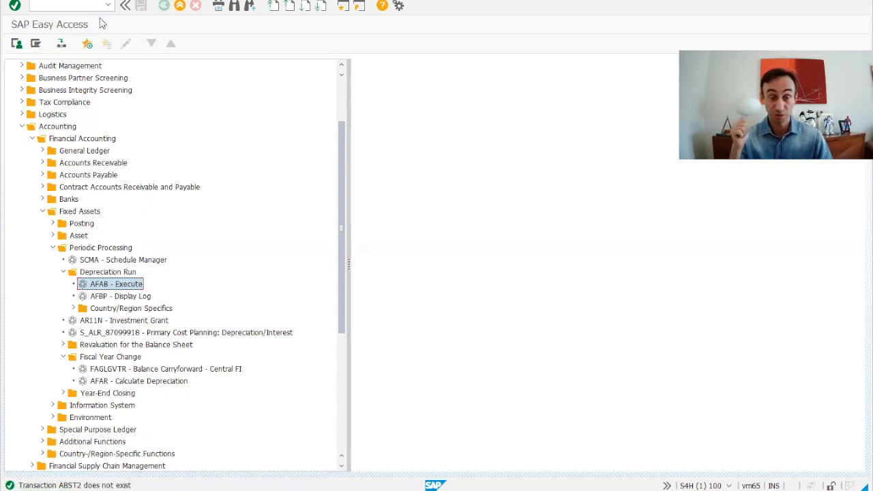
mouse_move(22, 292)
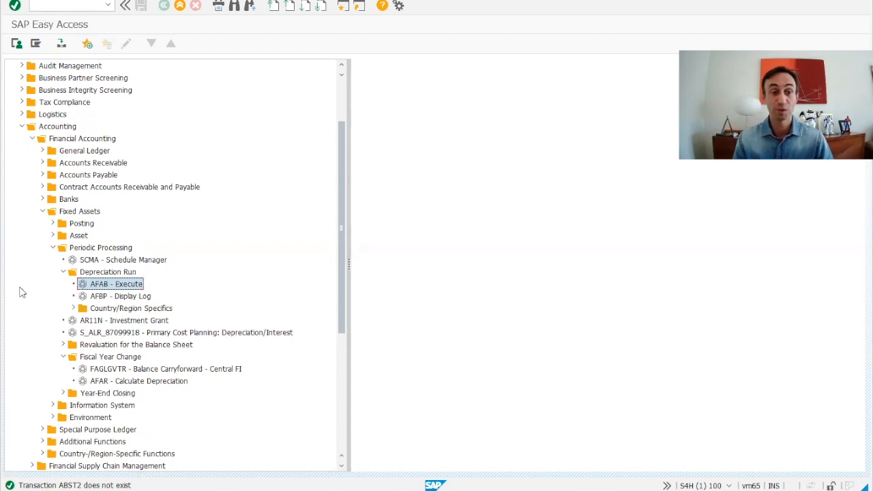
click(166, 369)
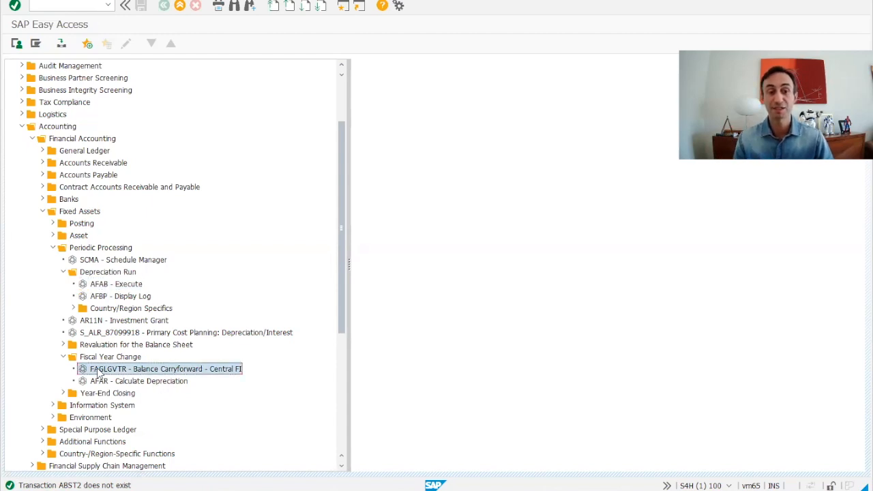
mouse_move(99, 375)
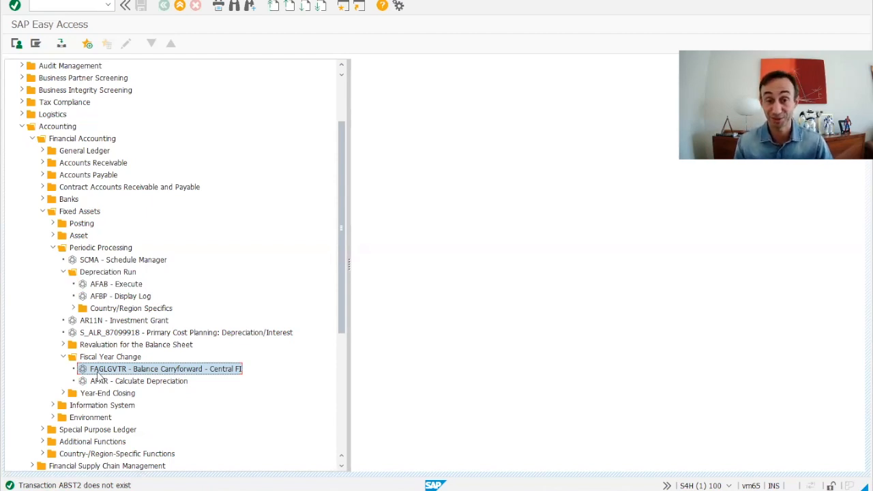
double_click(164, 369)
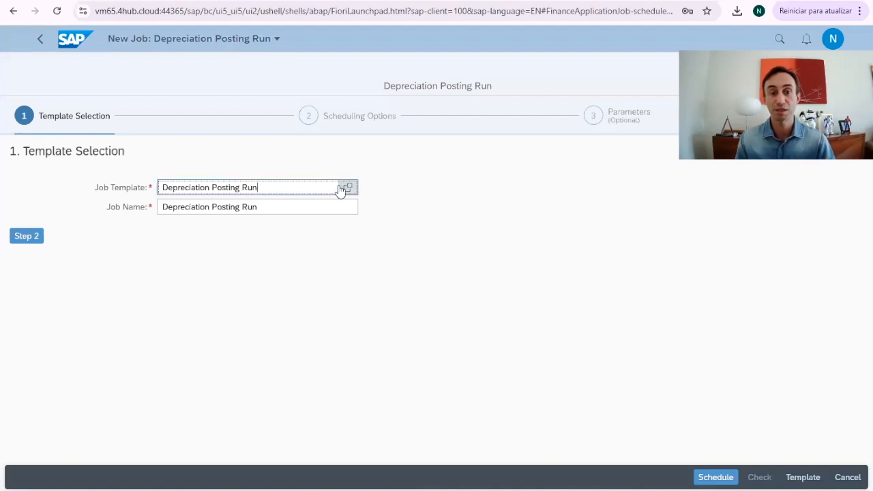
Choose the Year-End Closing Asset Accounting (Cross-Company Code and Ledger) job template
click(346, 189)
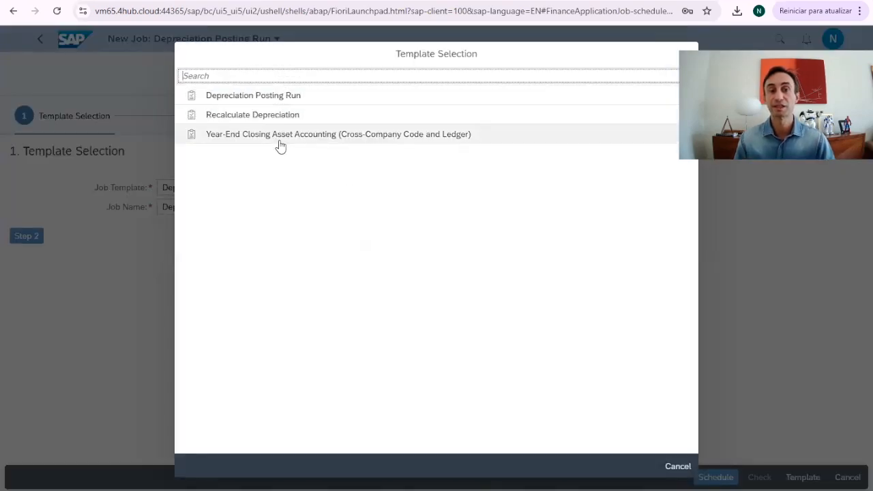
click(338, 133)
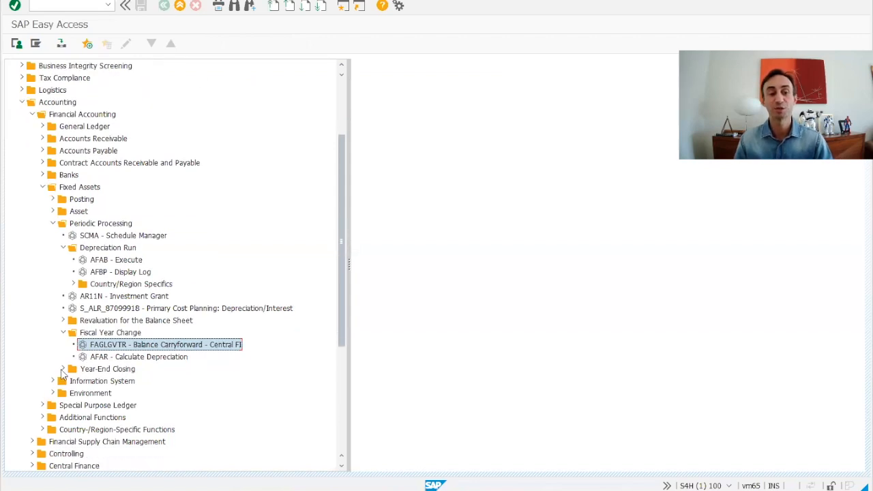
Start FAA_CMP Execute/Undo year-end closing, showing S400 ledger 0L with current fiscal year 2023
click(53, 368)
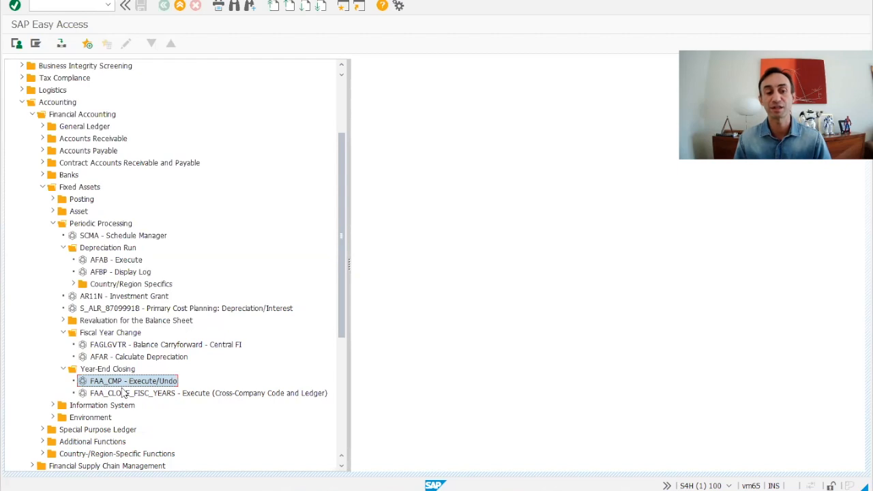
double_click(133, 381)
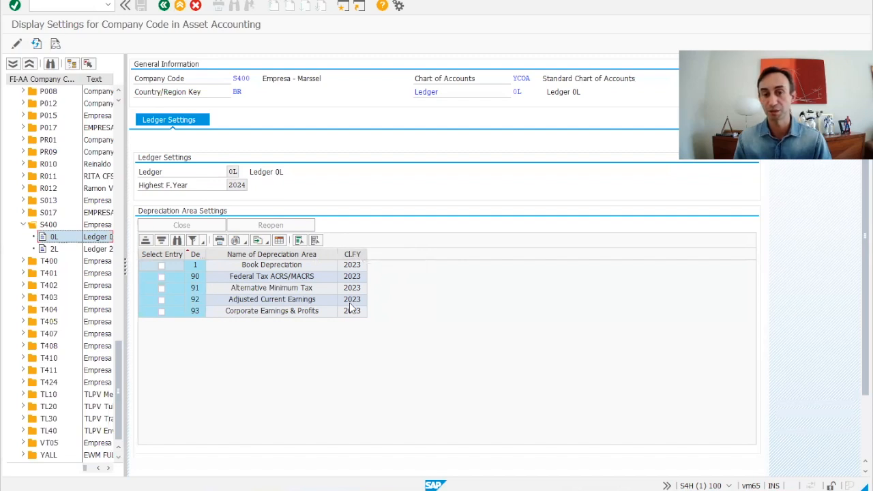
mouse_move(248, 199)
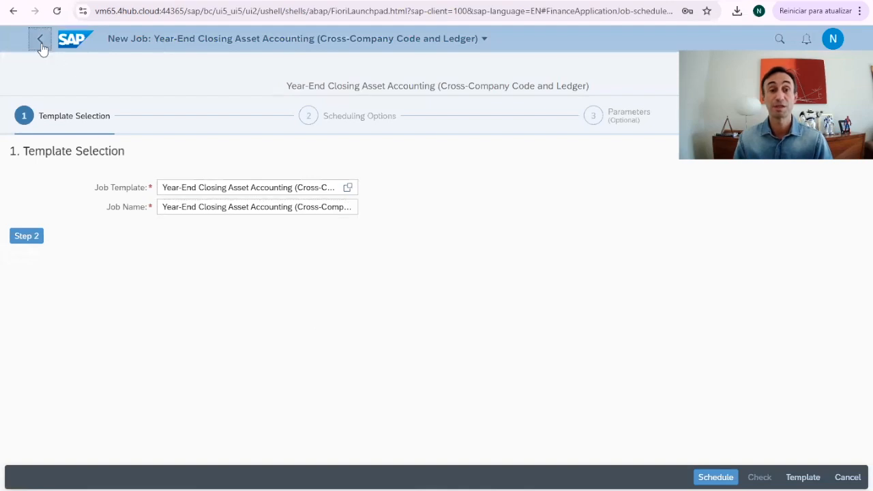
Return to the launchpad home page showing the Periodic Activities asset accounting apps
click(40, 38)
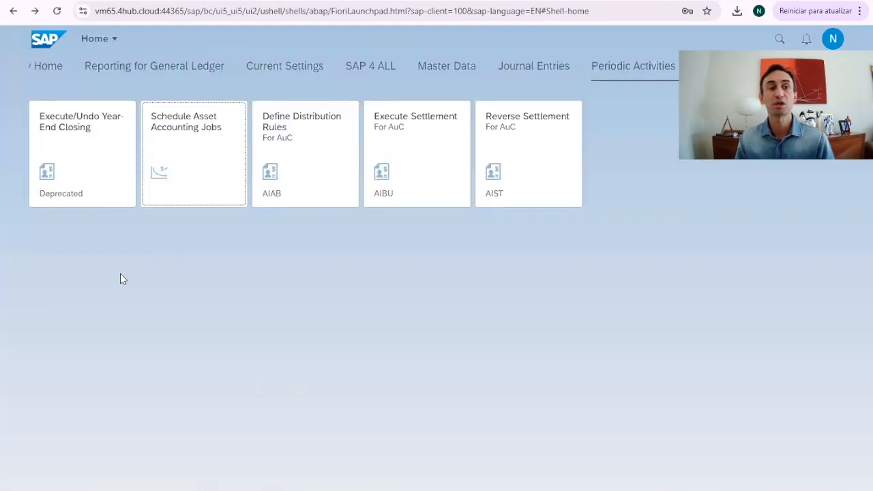
mouse_move(90, 155)
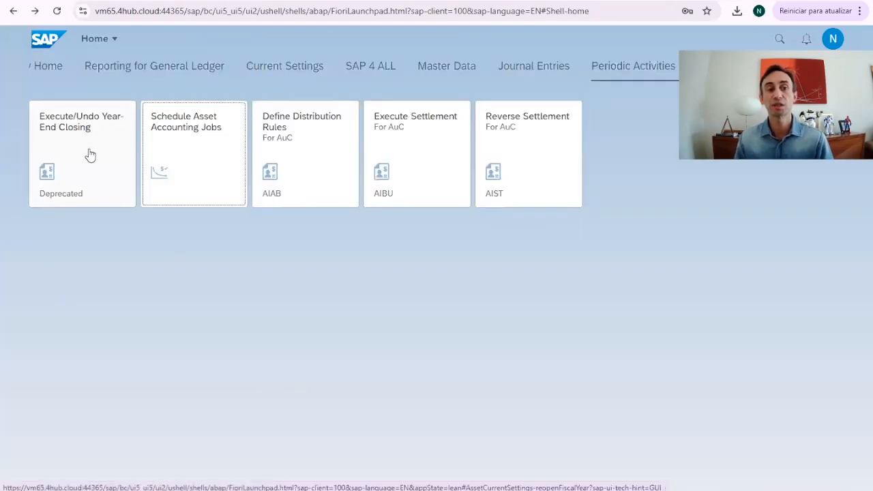